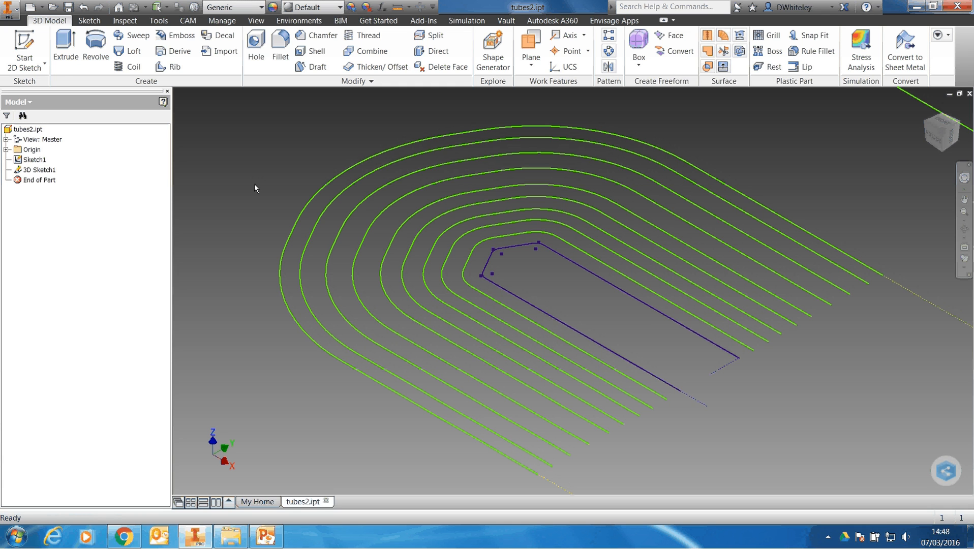
Step: Launch the TubeIt add-in from the Envisage Apps tools
left_click(34, 160)
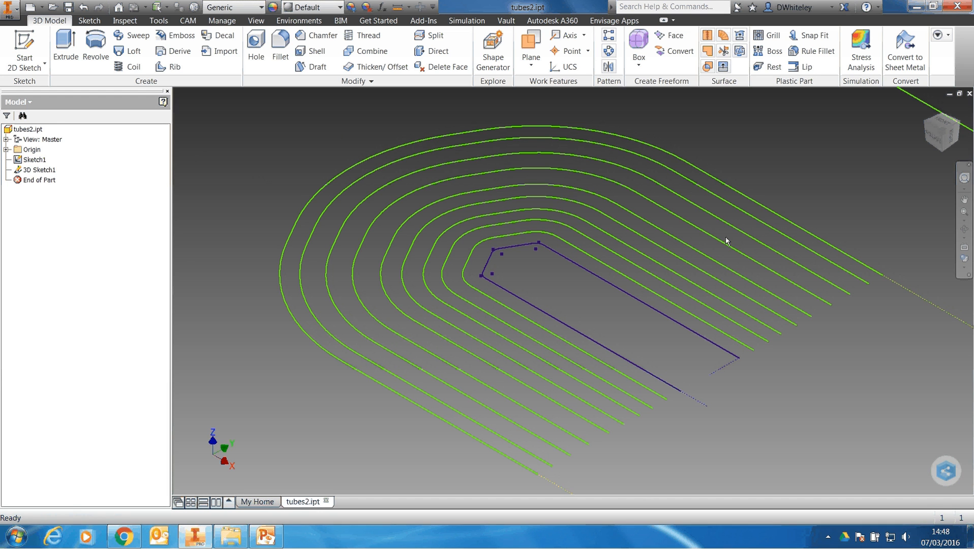
mouse_move(653, 301)
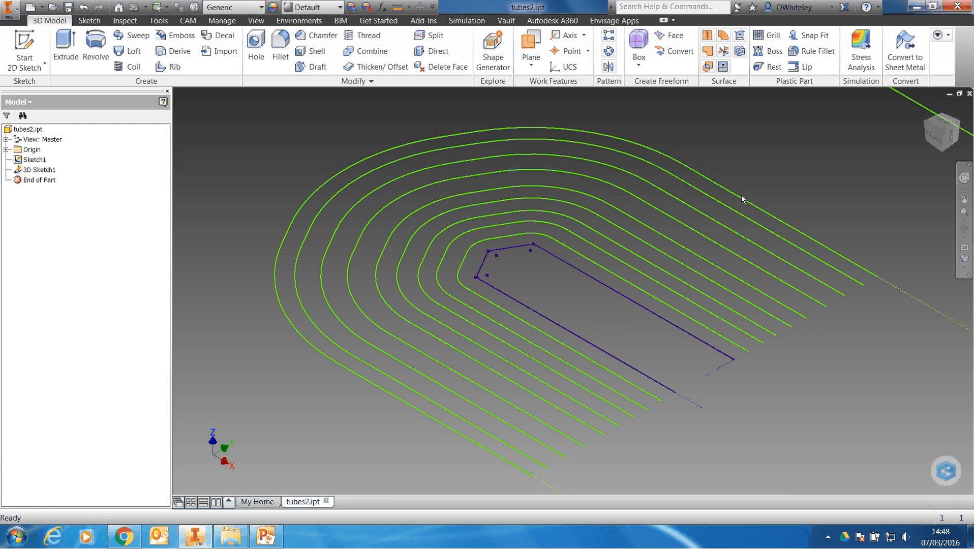
mouse_move(631, 305)
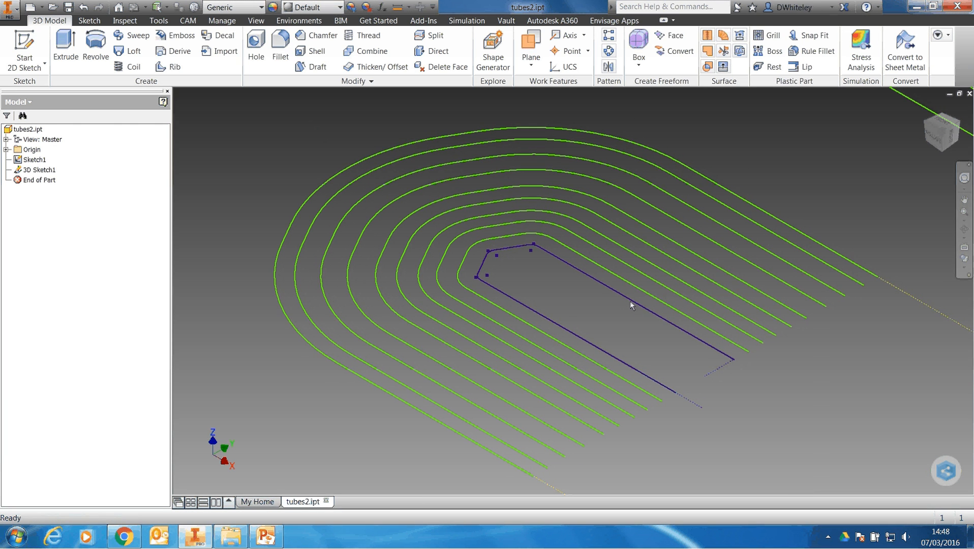
mouse_move(595, 255)
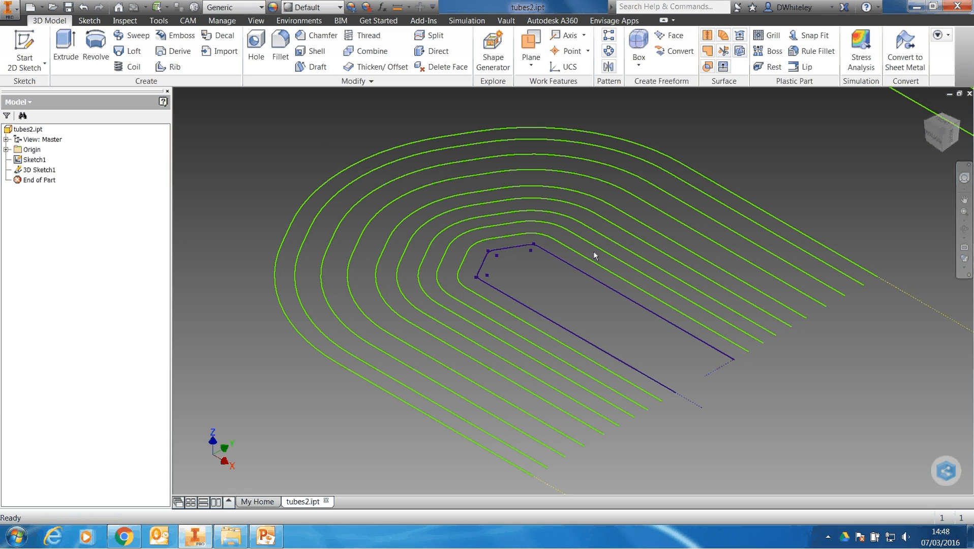
mouse_move(465, 261)
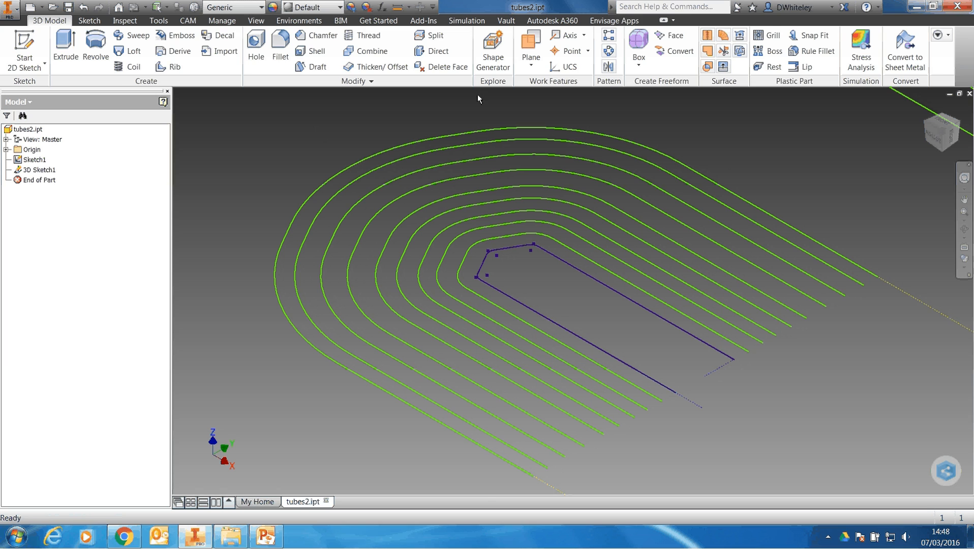
left_click(614, 20)
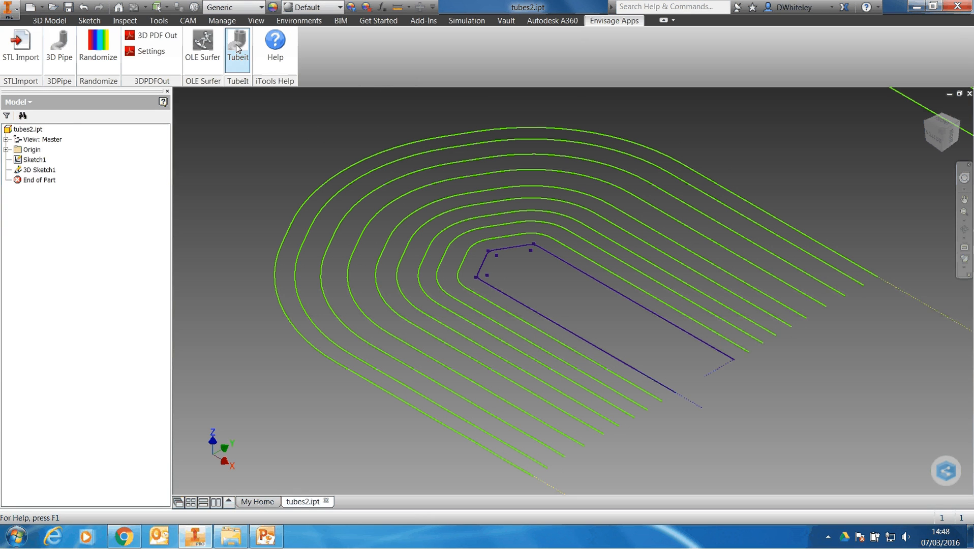
left_click(237, 49)
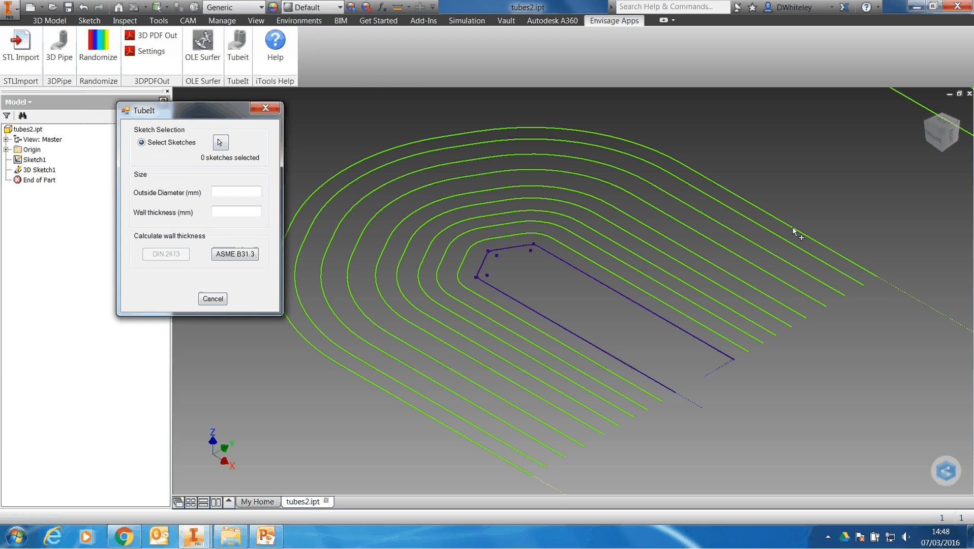
Step: Select all ten sketch loops as paths with 50 mm outside diameter and 1.5 mm wall
left_click(784, 236)
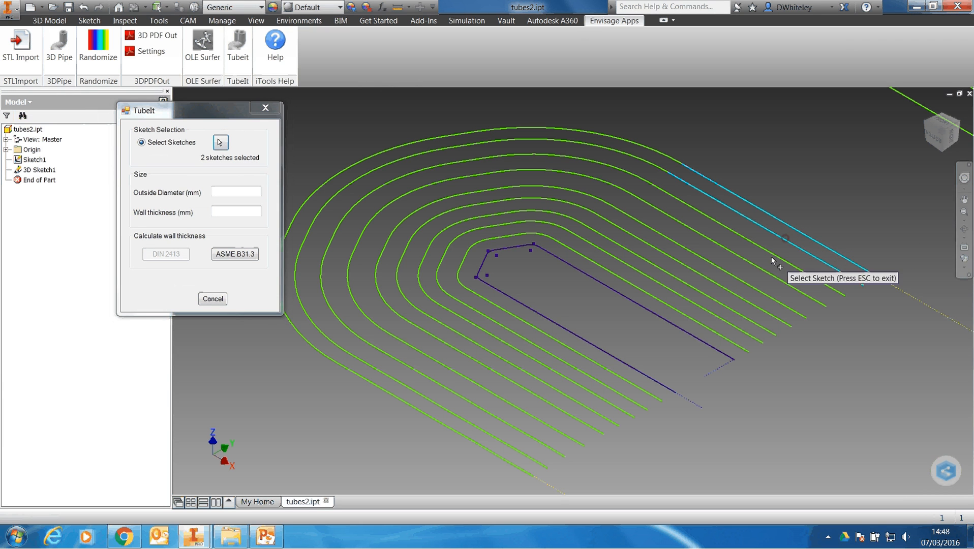
left_click(745, 282)
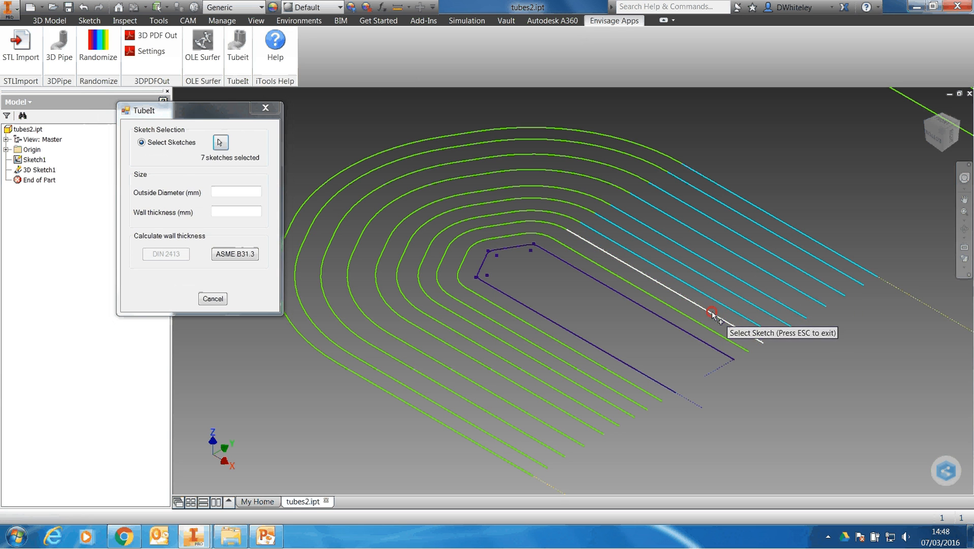
left_click(712, 313)
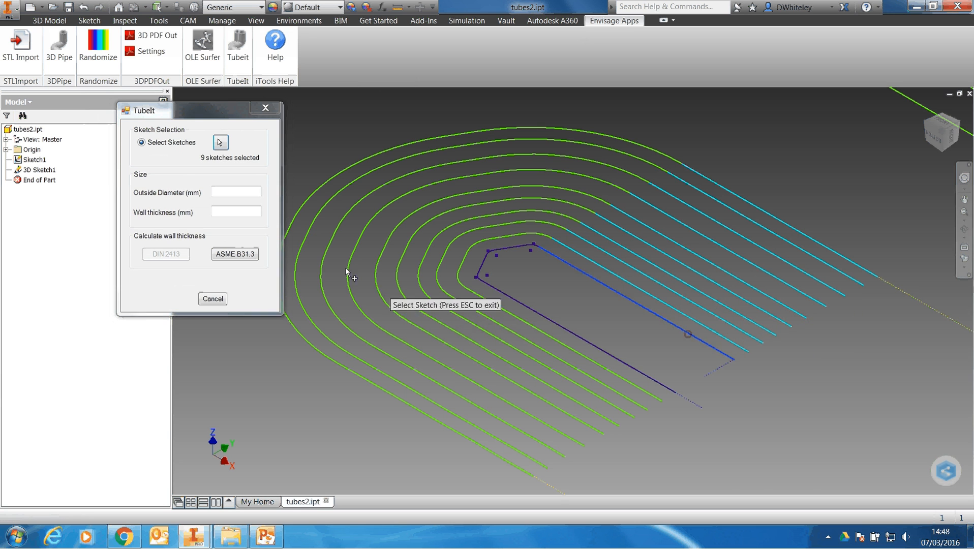
left_click(683, 334)
type("50")
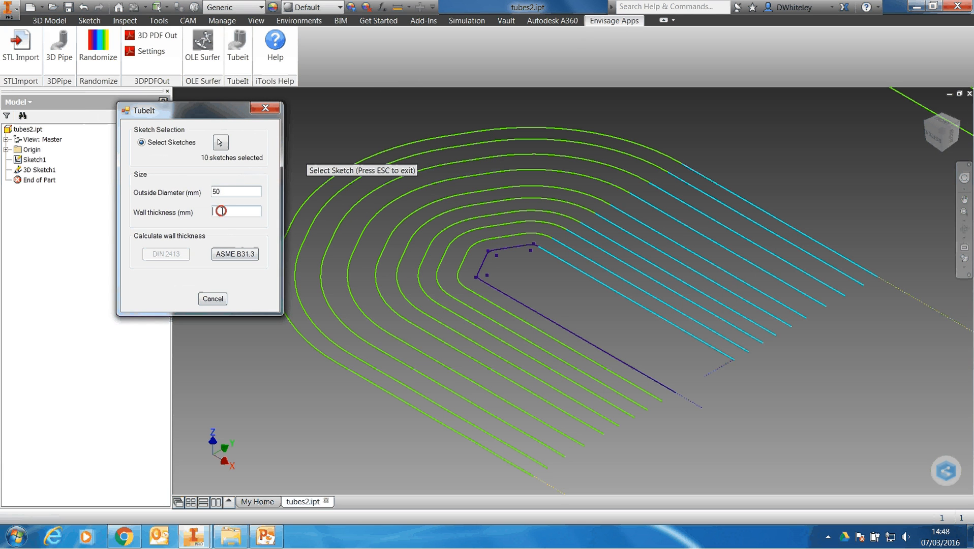
type("1.5")
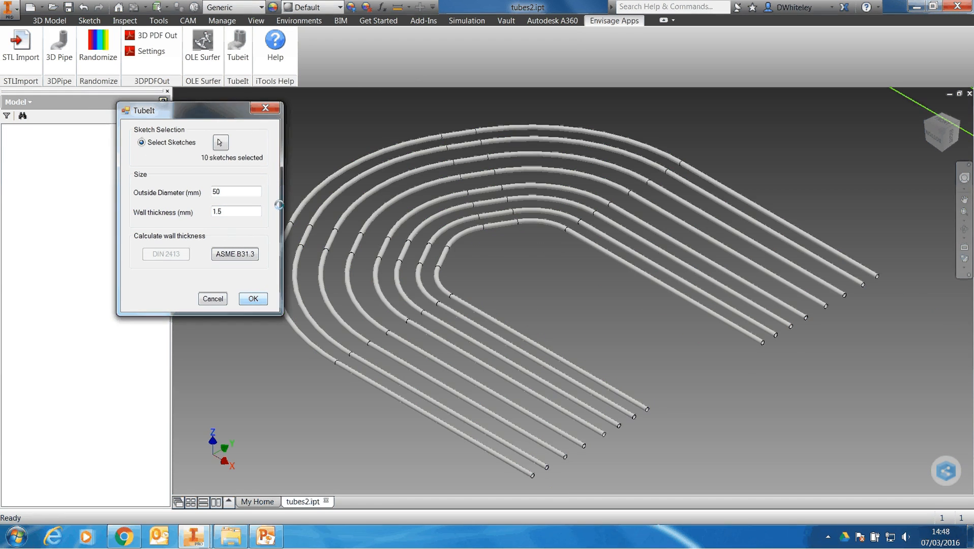
Step: Create the ten tubes as separate solid bodies and identify Solid17 and Solid25 in the browser
left_click(252, 299)
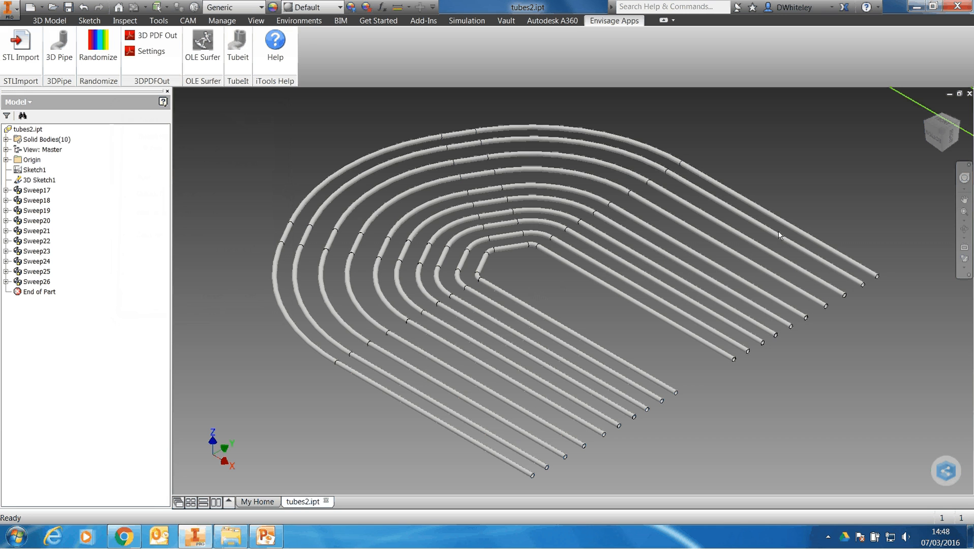
mouse_move(544, 270)
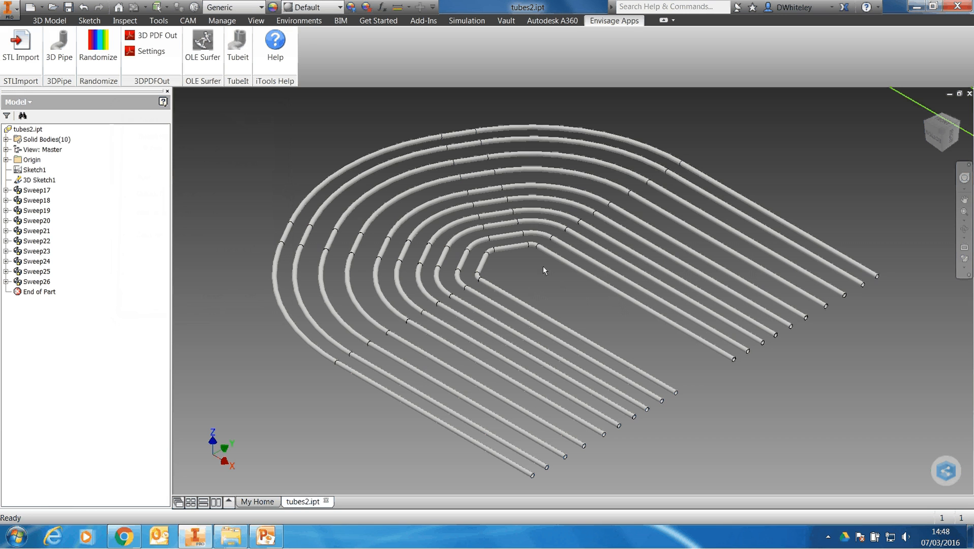
left_click(7, 140)
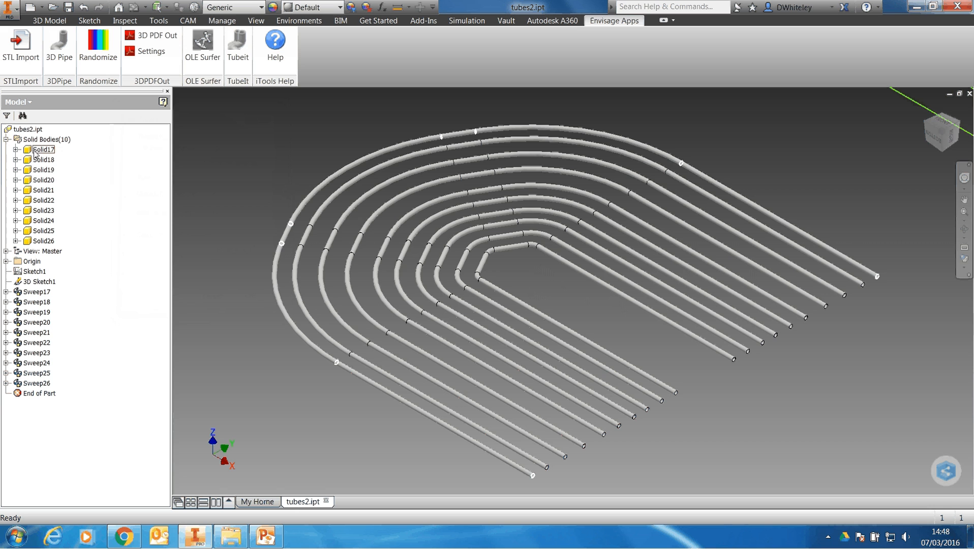
left_click(42, 180)
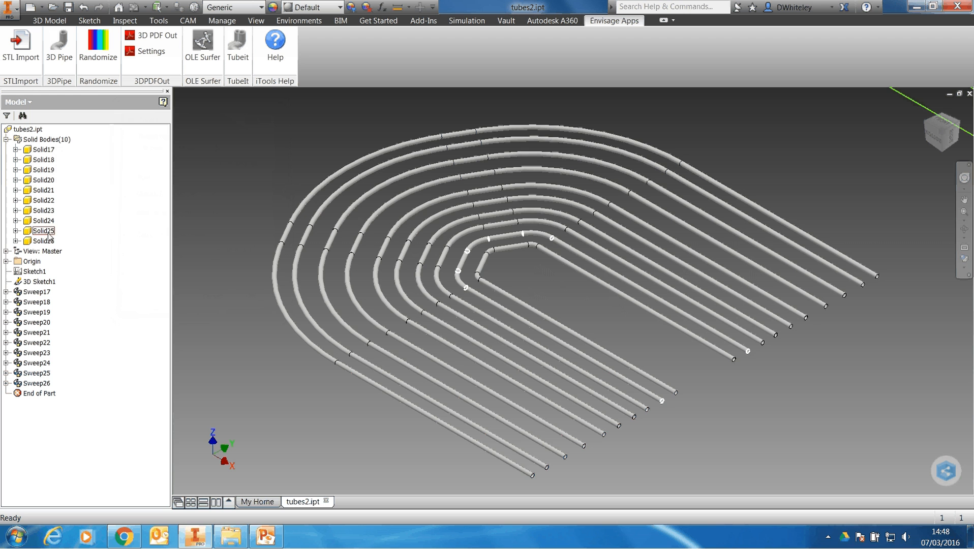
left_click(40, 241)
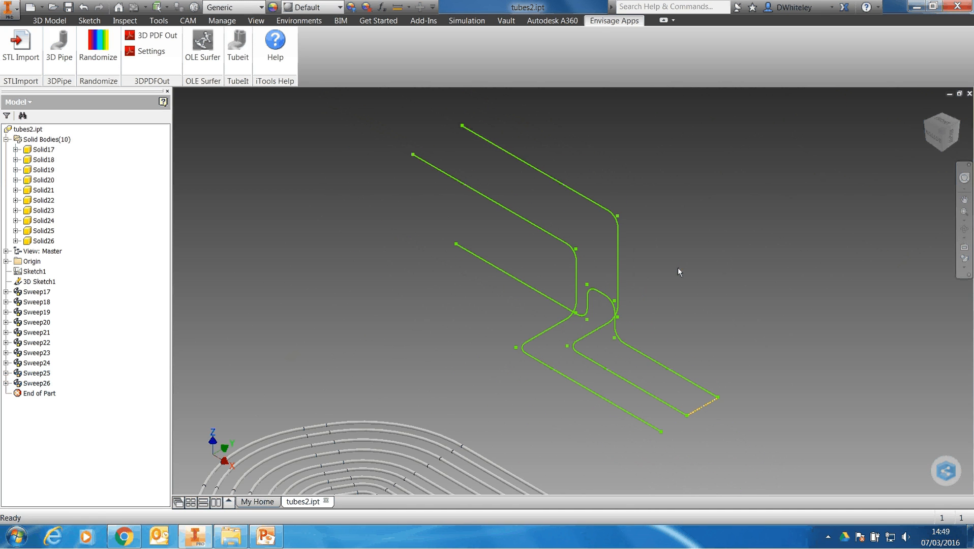
Step: Start TubeIt on the three 3D sketch segments with 50 mm outside diameter
left_click(237, 47)
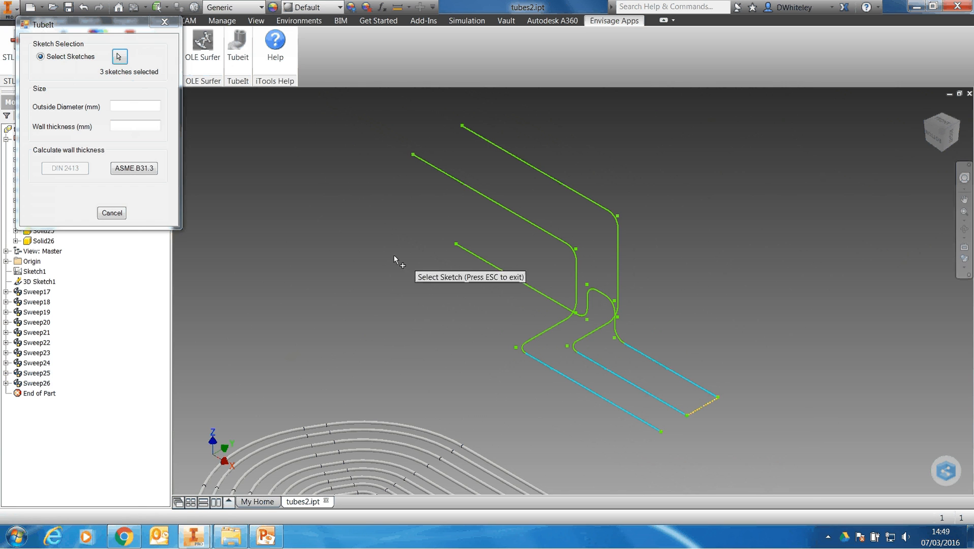
left_click(136, 106)
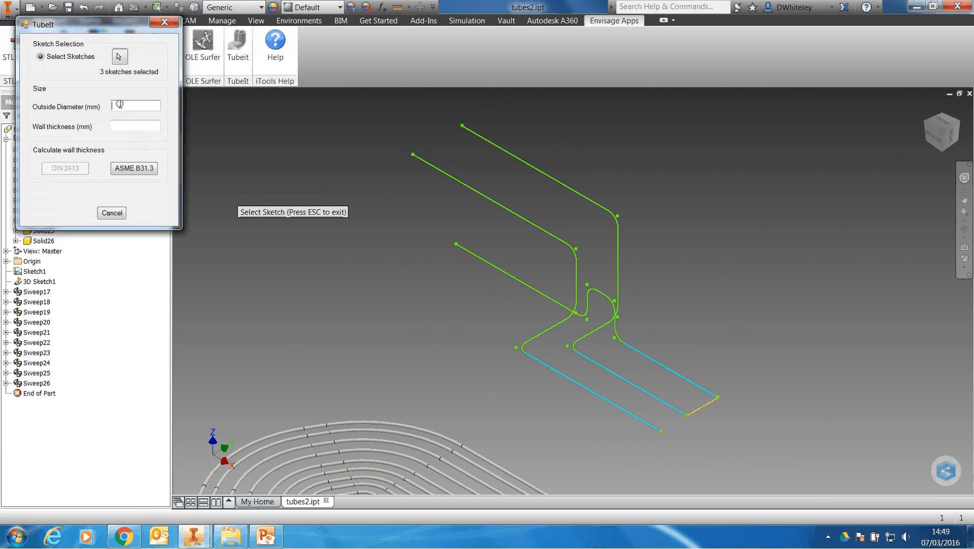
type("50")
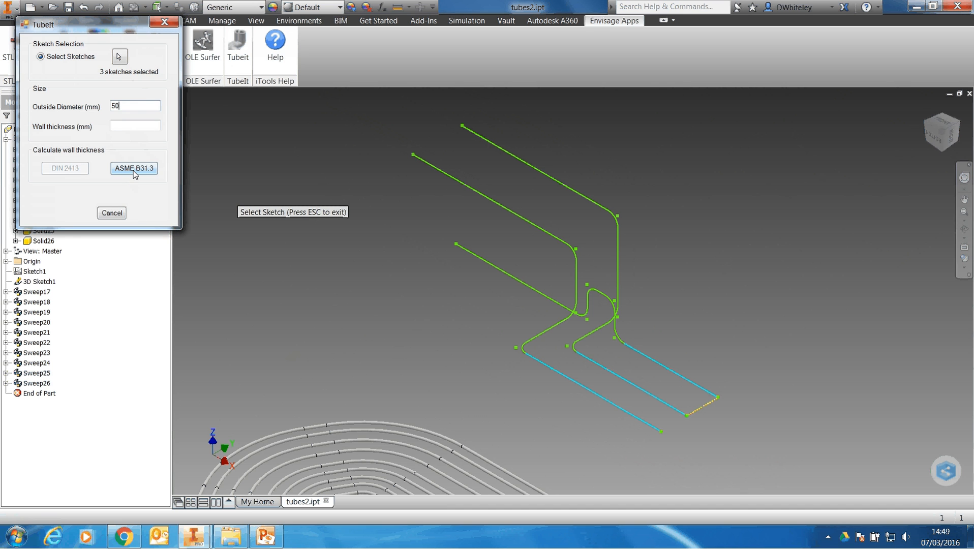
Step: Calculate a 1.23 mm wall via ASME B31.3 with 250 MPa yield stress and weld efficiency 1
left_click(133, 169)
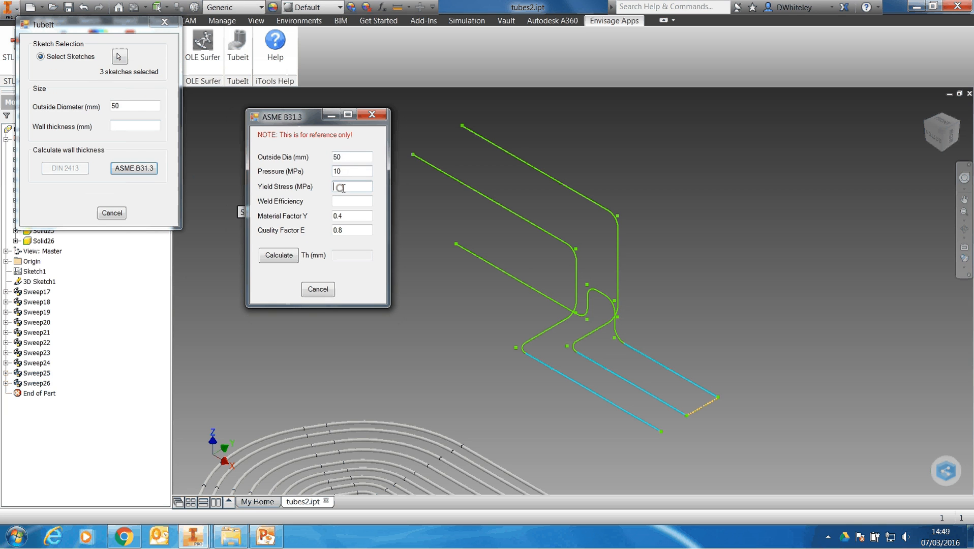
type("250")
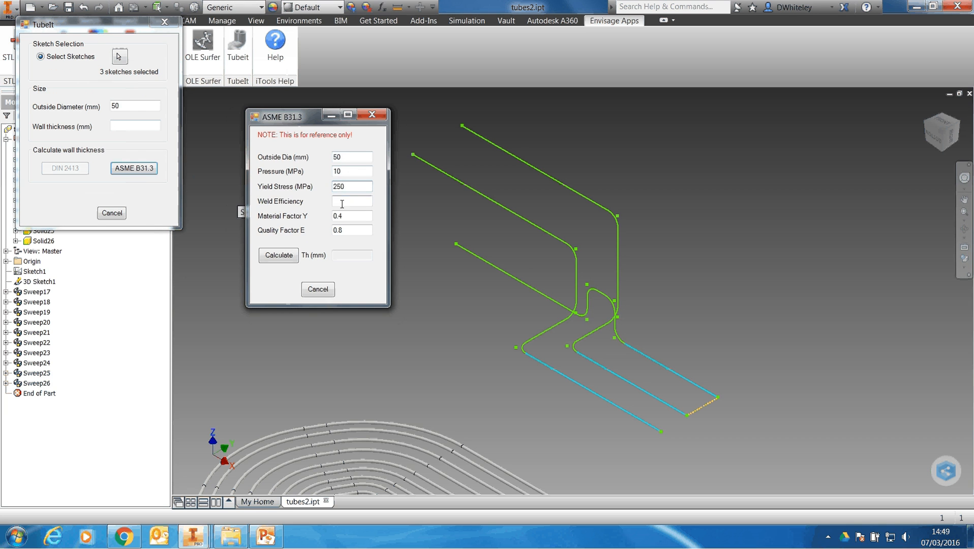
type("1")
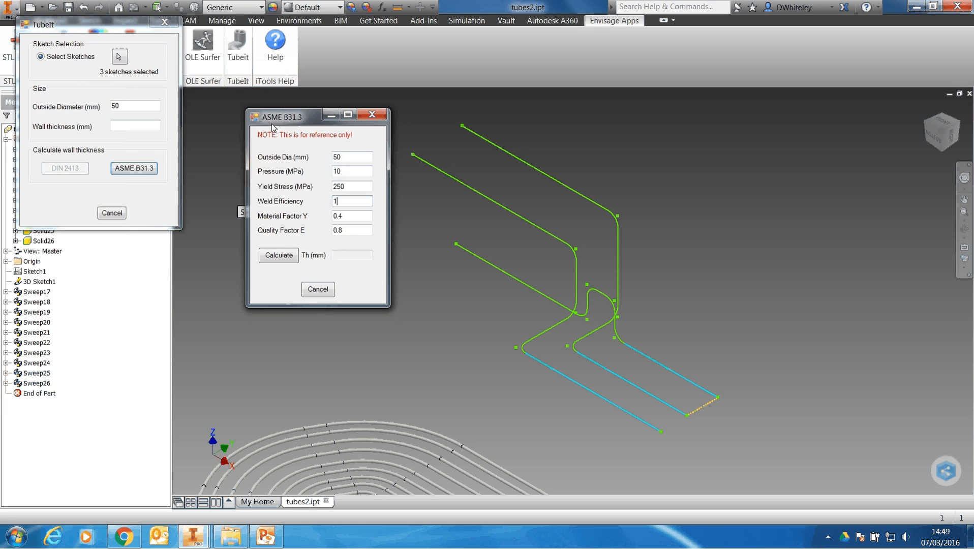
left_click(278, 256)
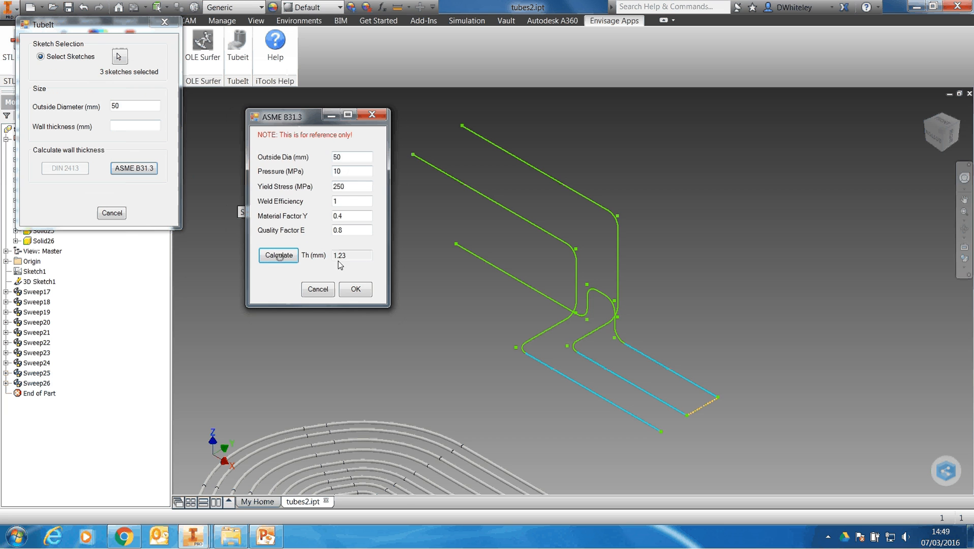
left_click(355, 289)
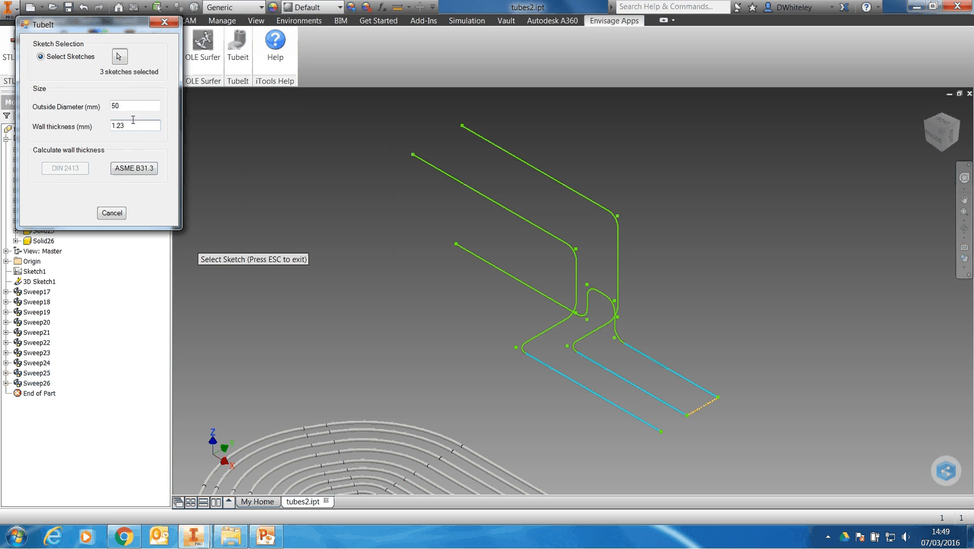
mouse_move(281, 180)
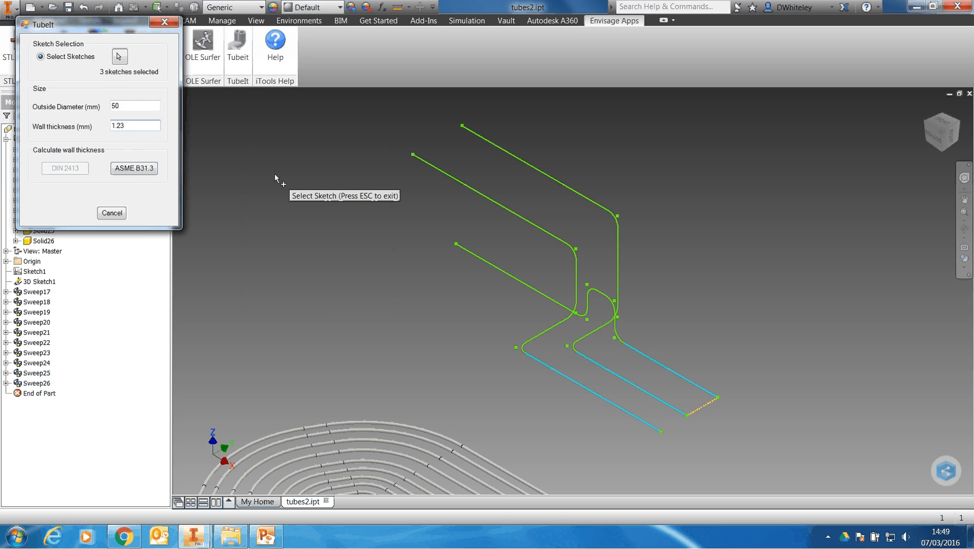
Step: Generate the three 50 mm, 1.23 mm-wall tubes along the 3D sketch as new solid bodies
left_click(153, 214)
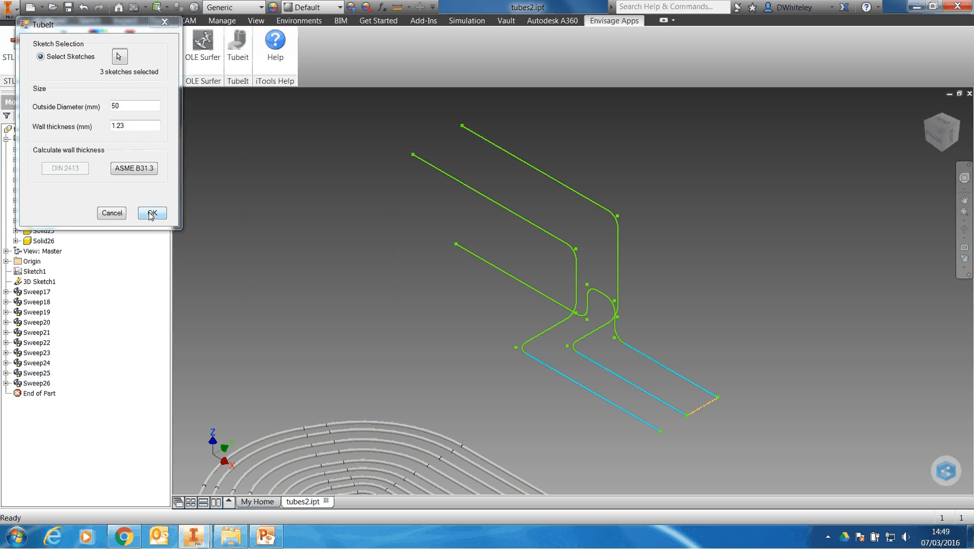
left_click(151, 214)
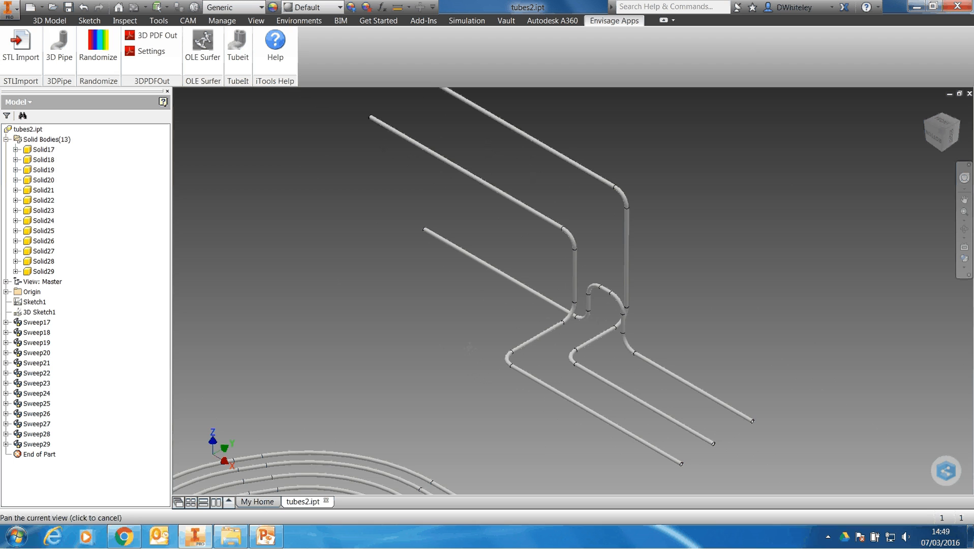
left_click(39, 313)
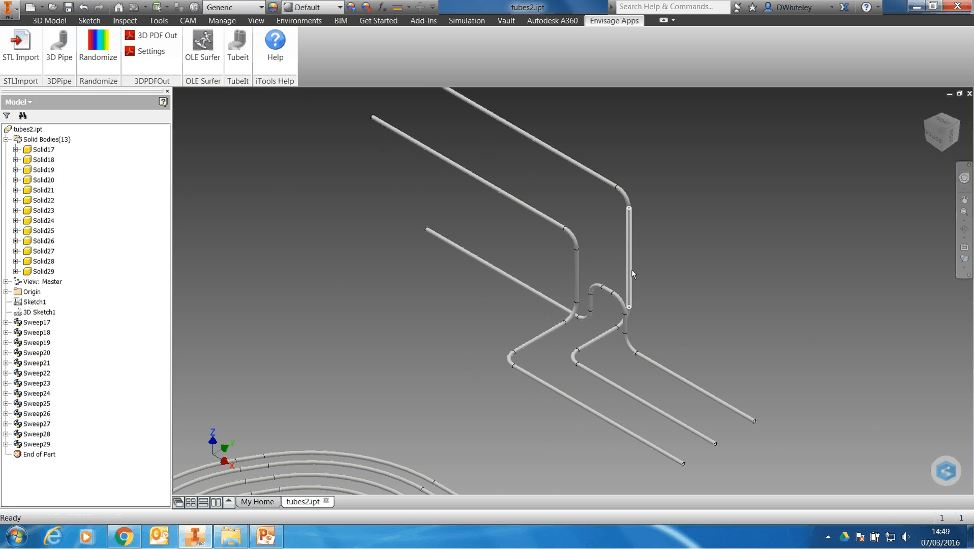
left_click(42, 262)
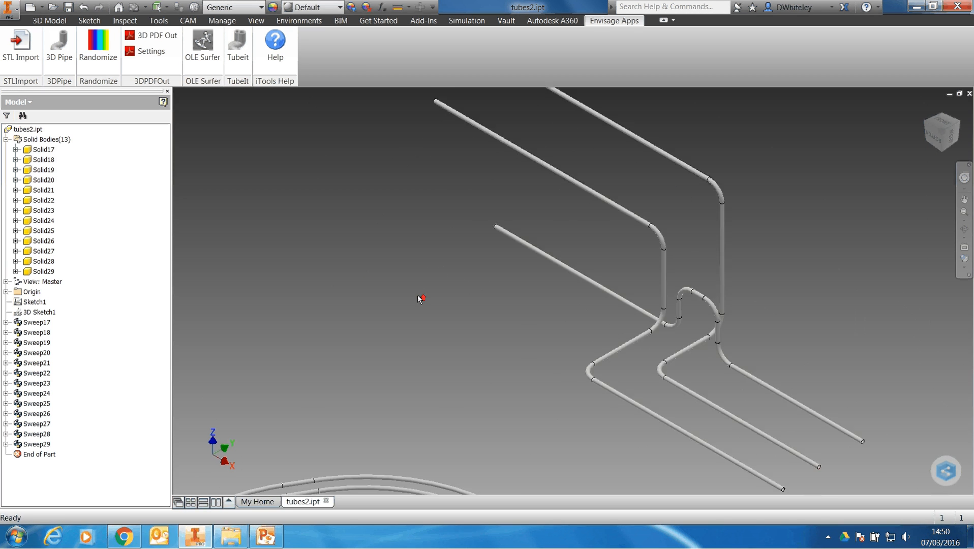
left_click(202, 43)
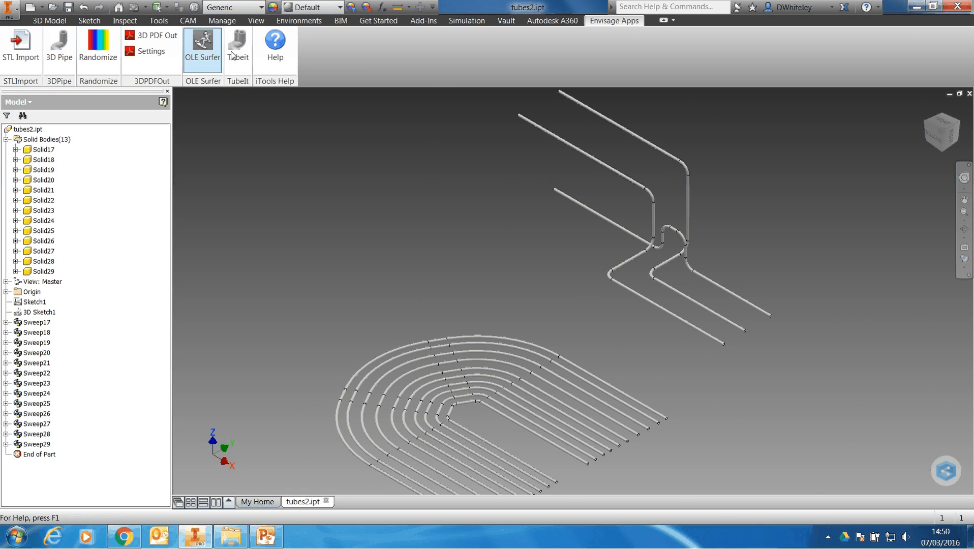
right_click(265, 536)
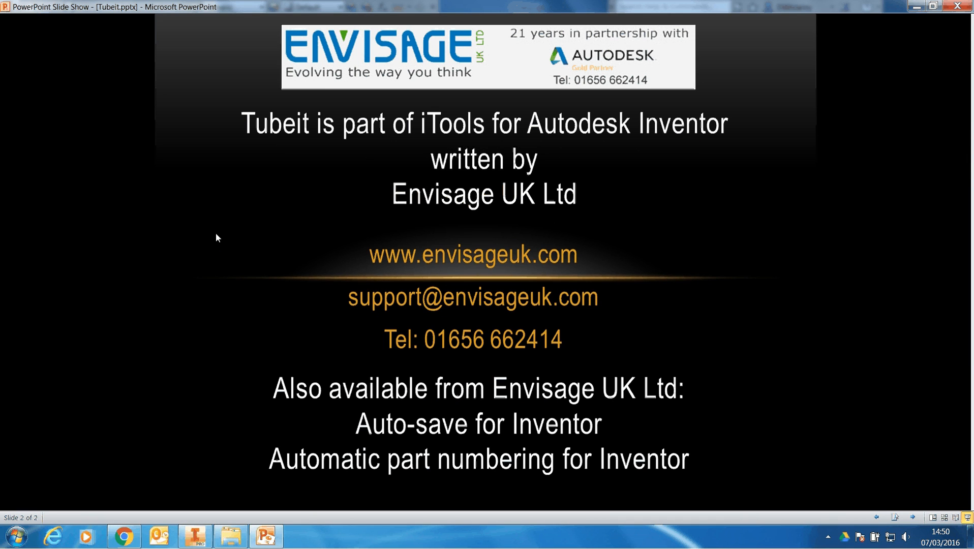
mouse_move(177, 235)
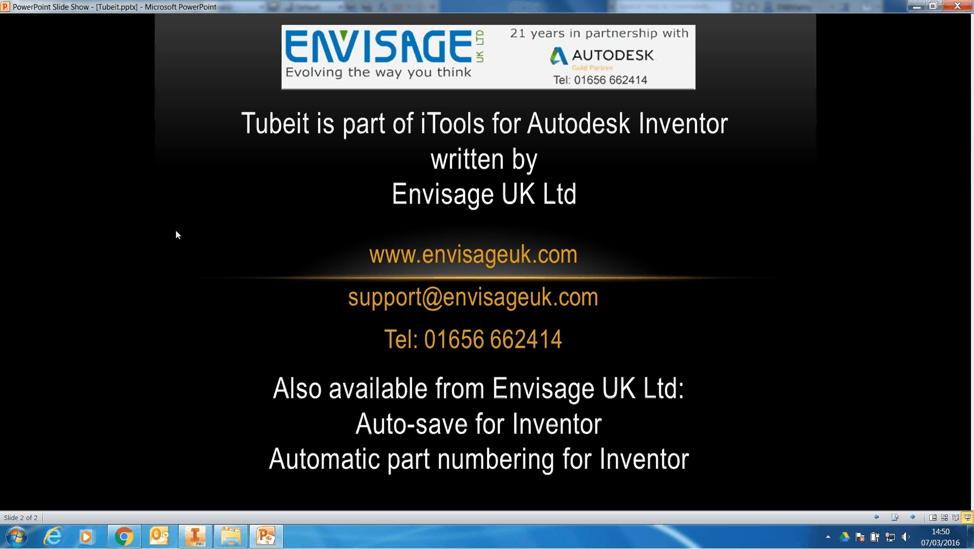